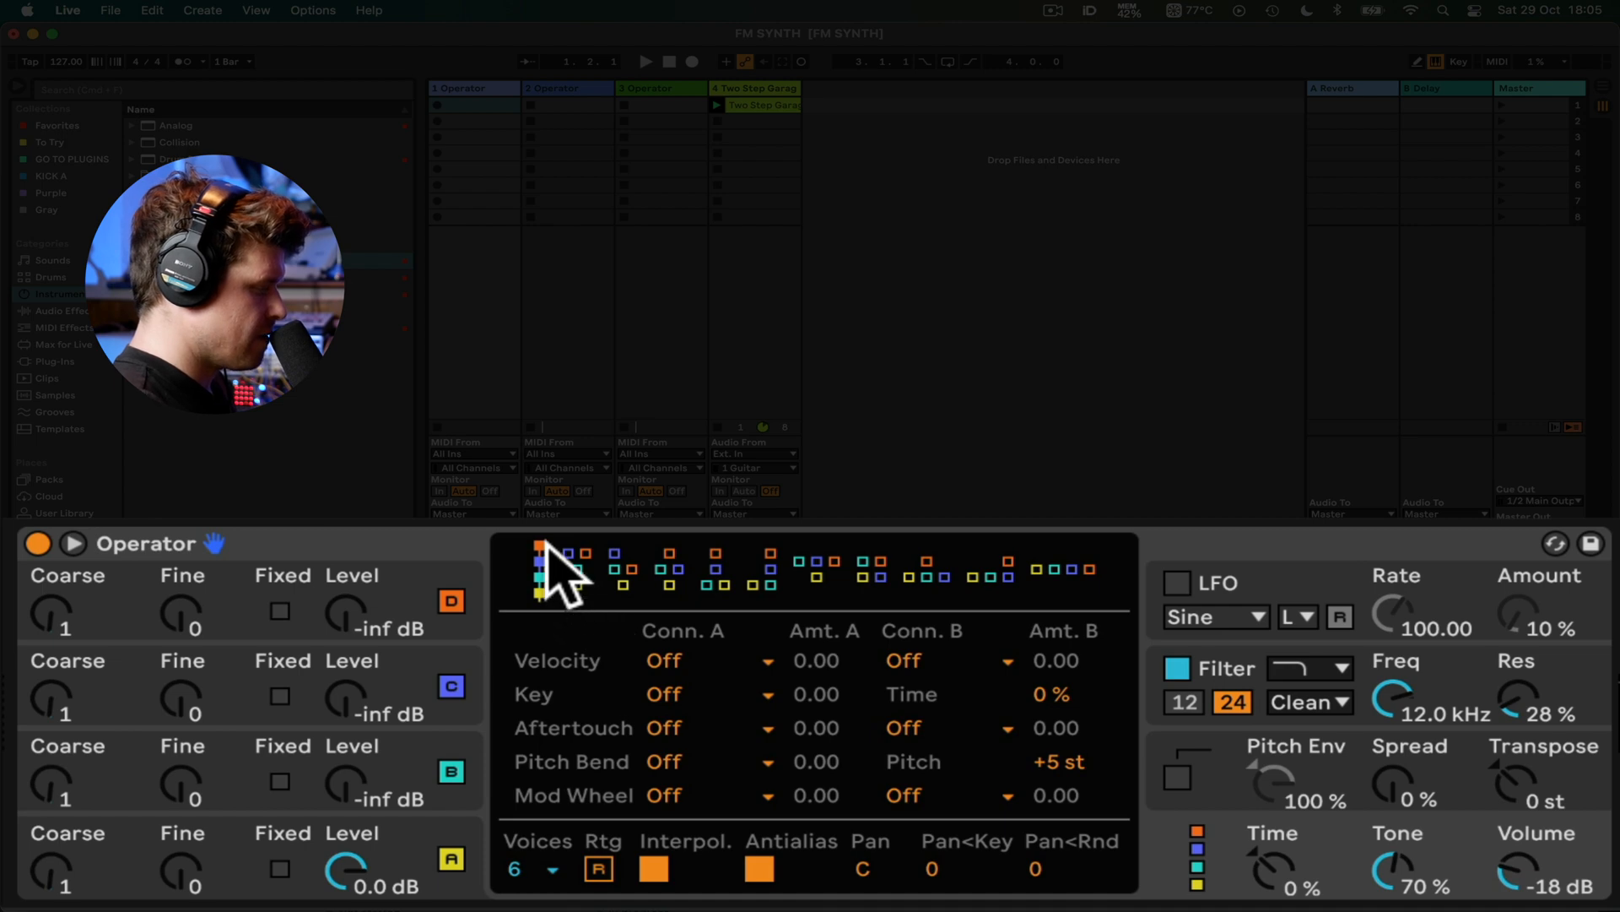
mouse_move(424, 625)
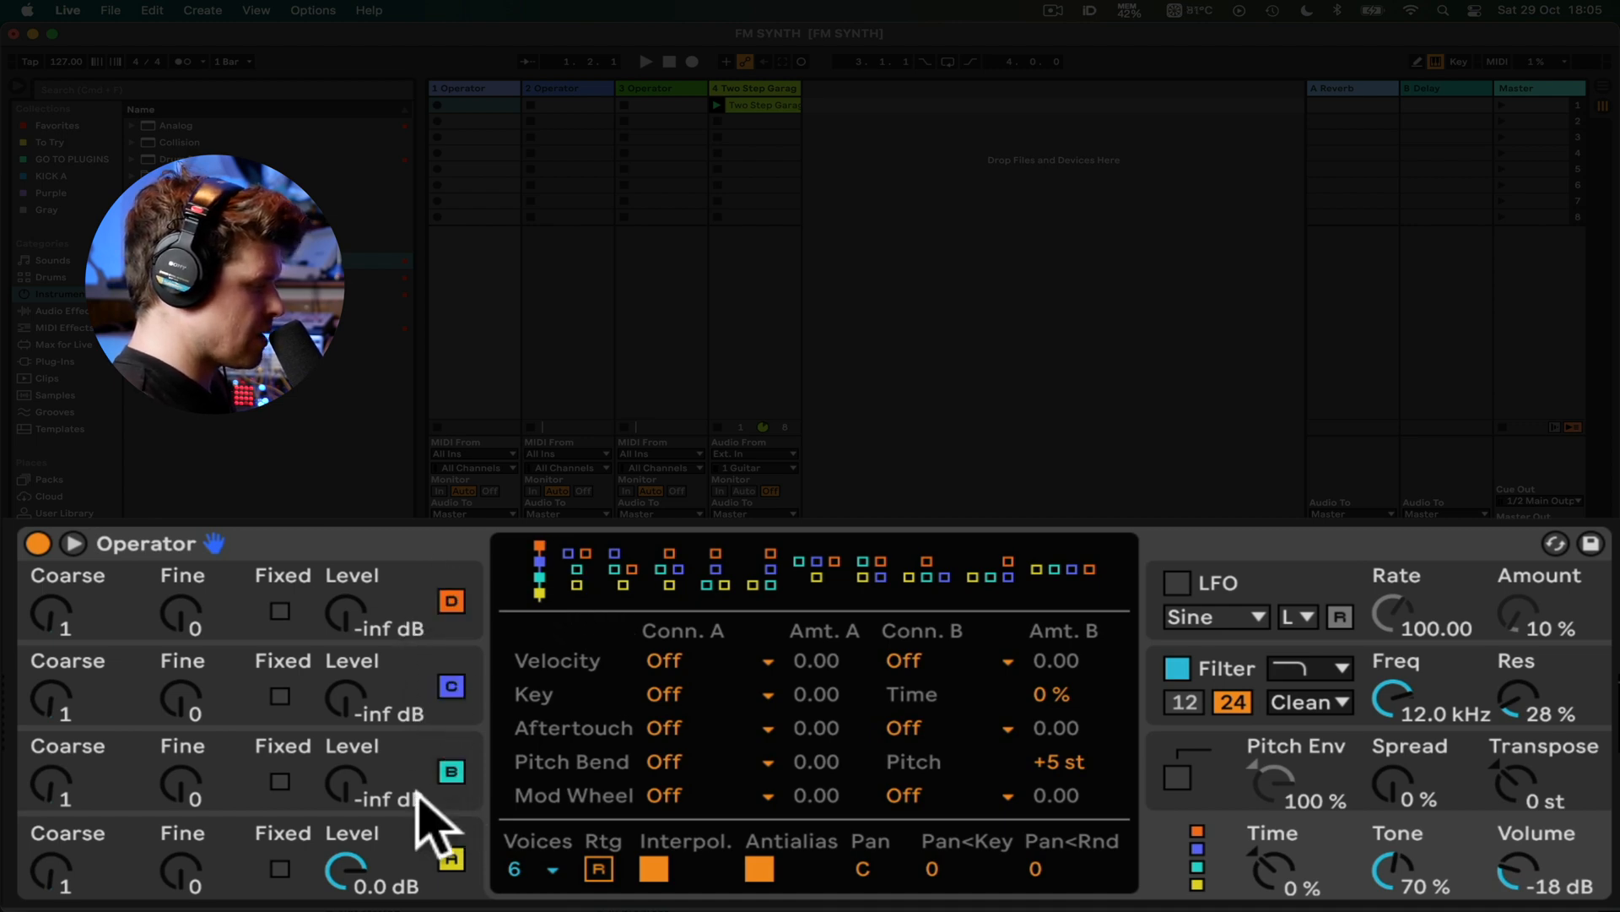
Switch Operator's display to operator B's envelope and oscillator page.
left_click(450, 599)
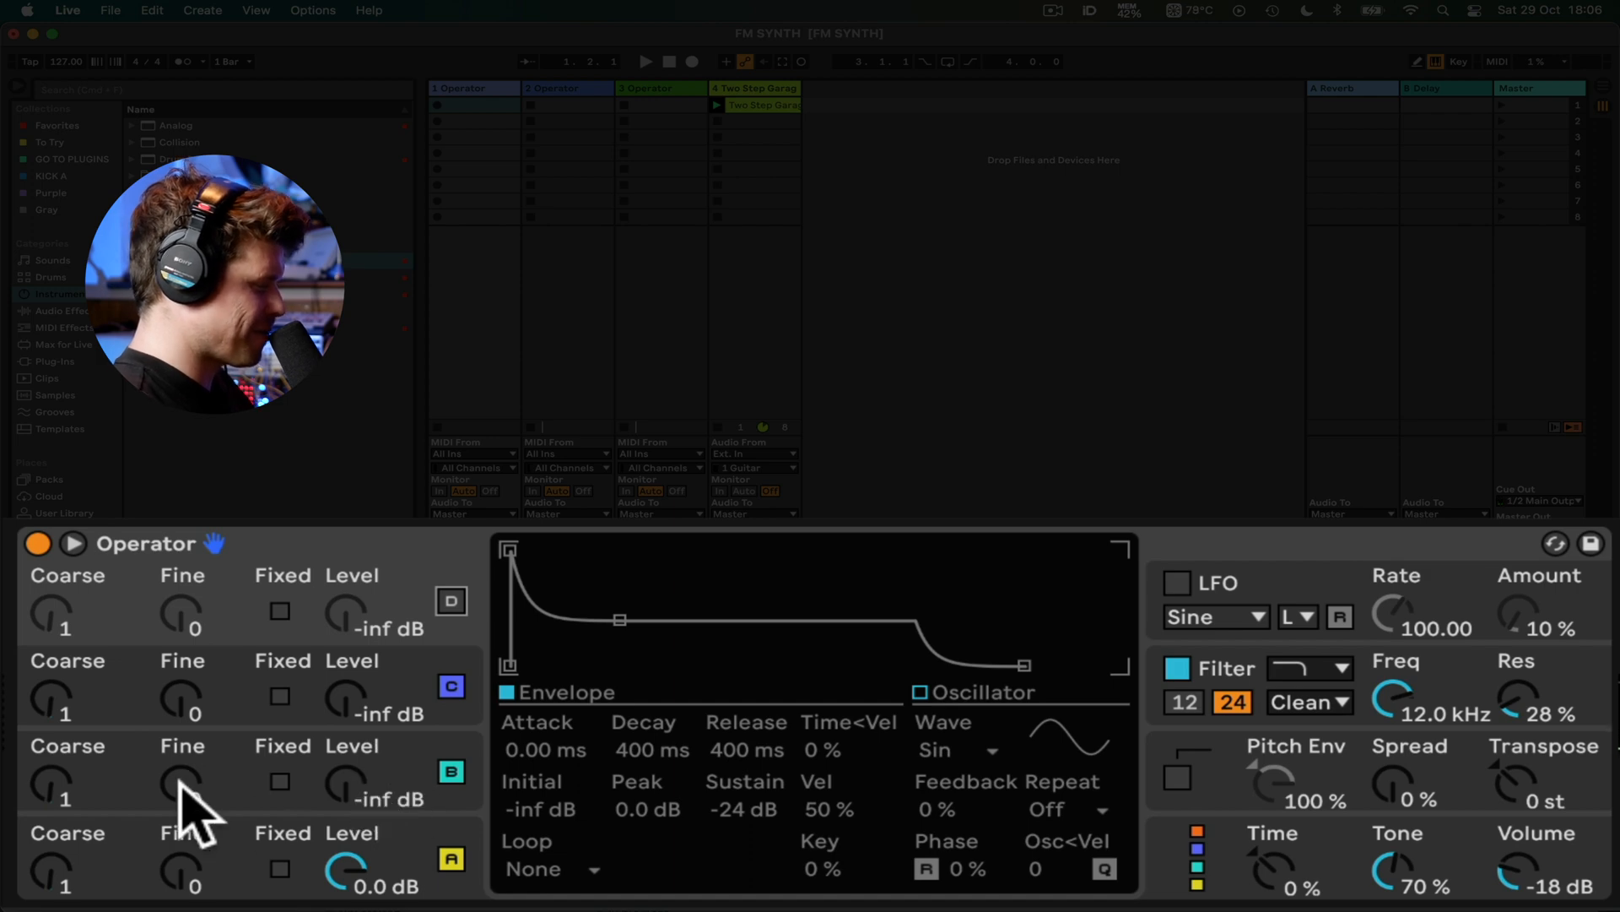
mouse_move(73, 812)
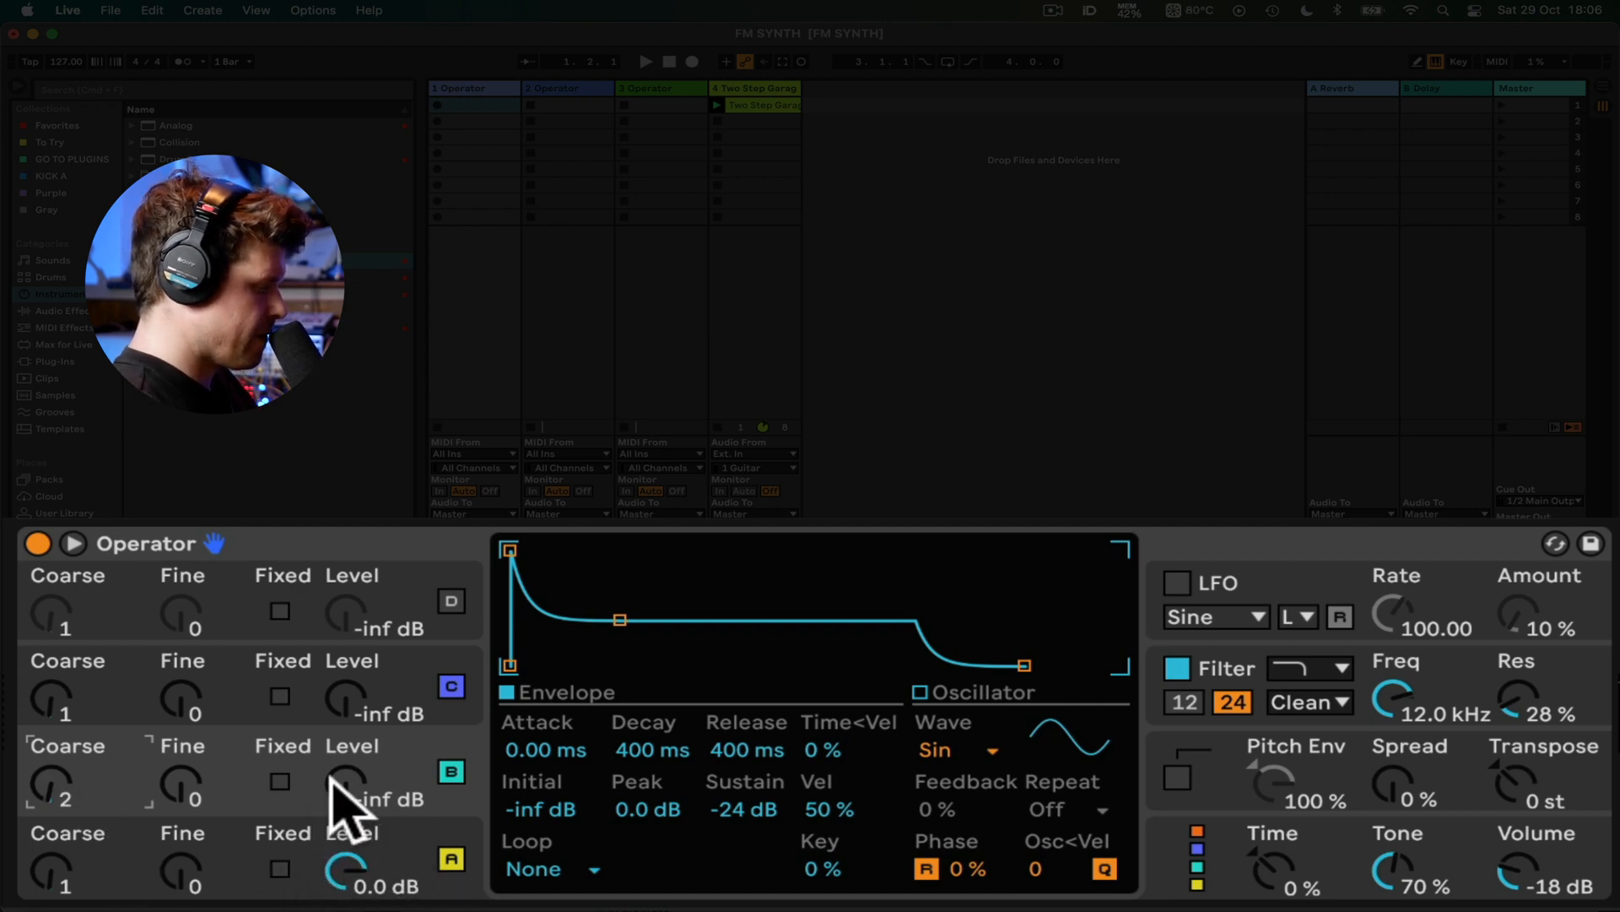
Raise operator B's level from -inf to -10 dB so it modulates carrier A.
left_click_drag(349, 785, 350, 770)
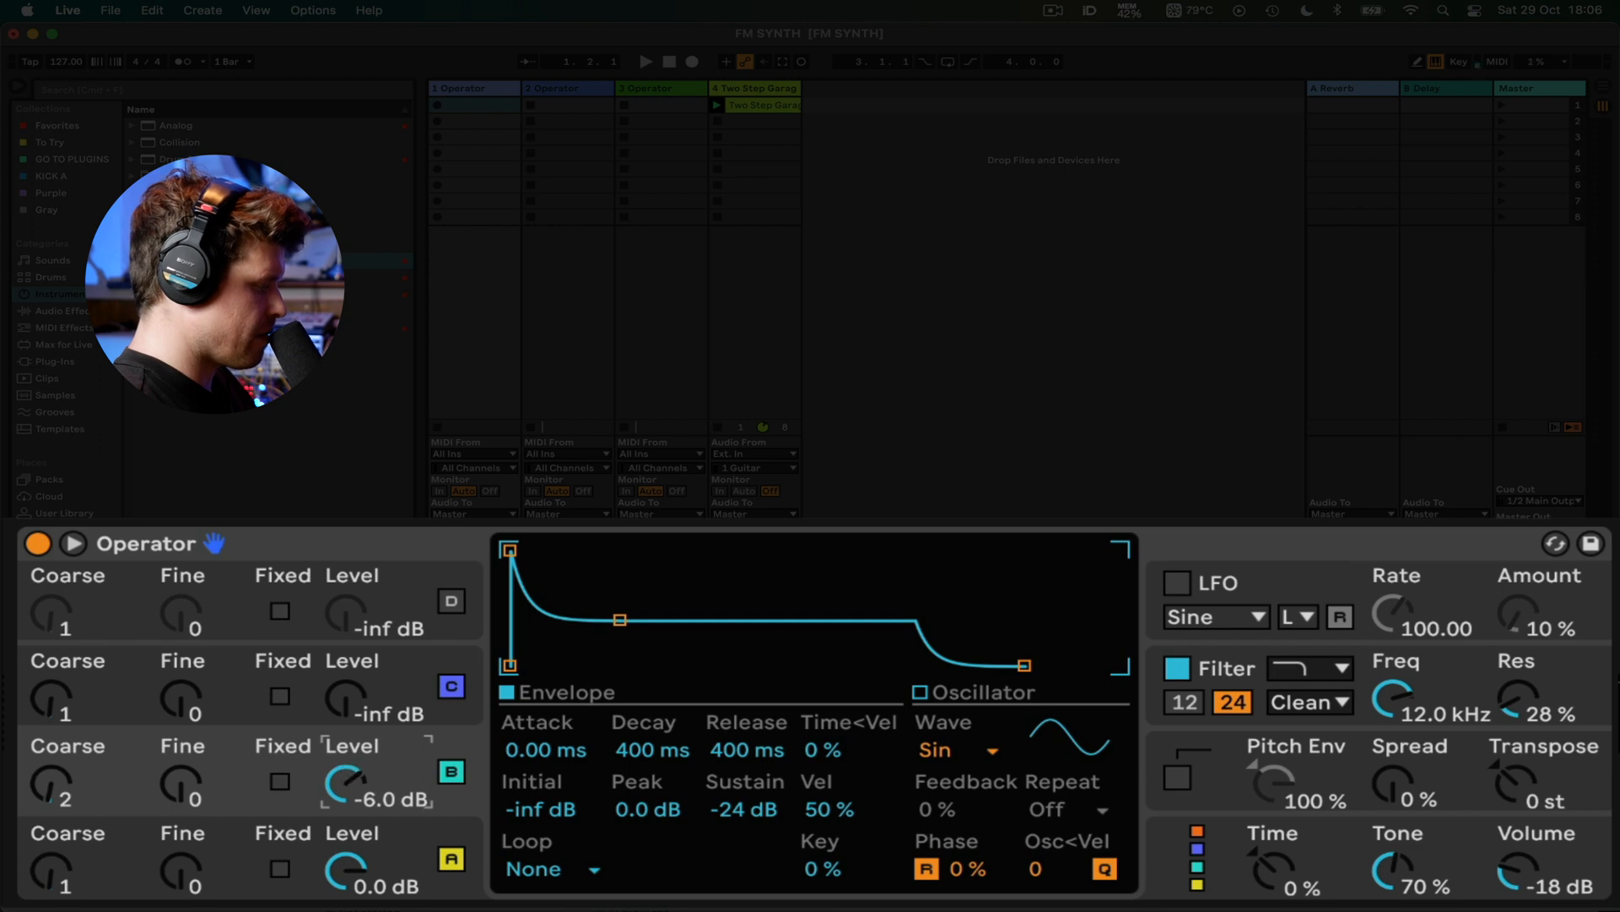
left_click_drag(346, 780, 347, 817)
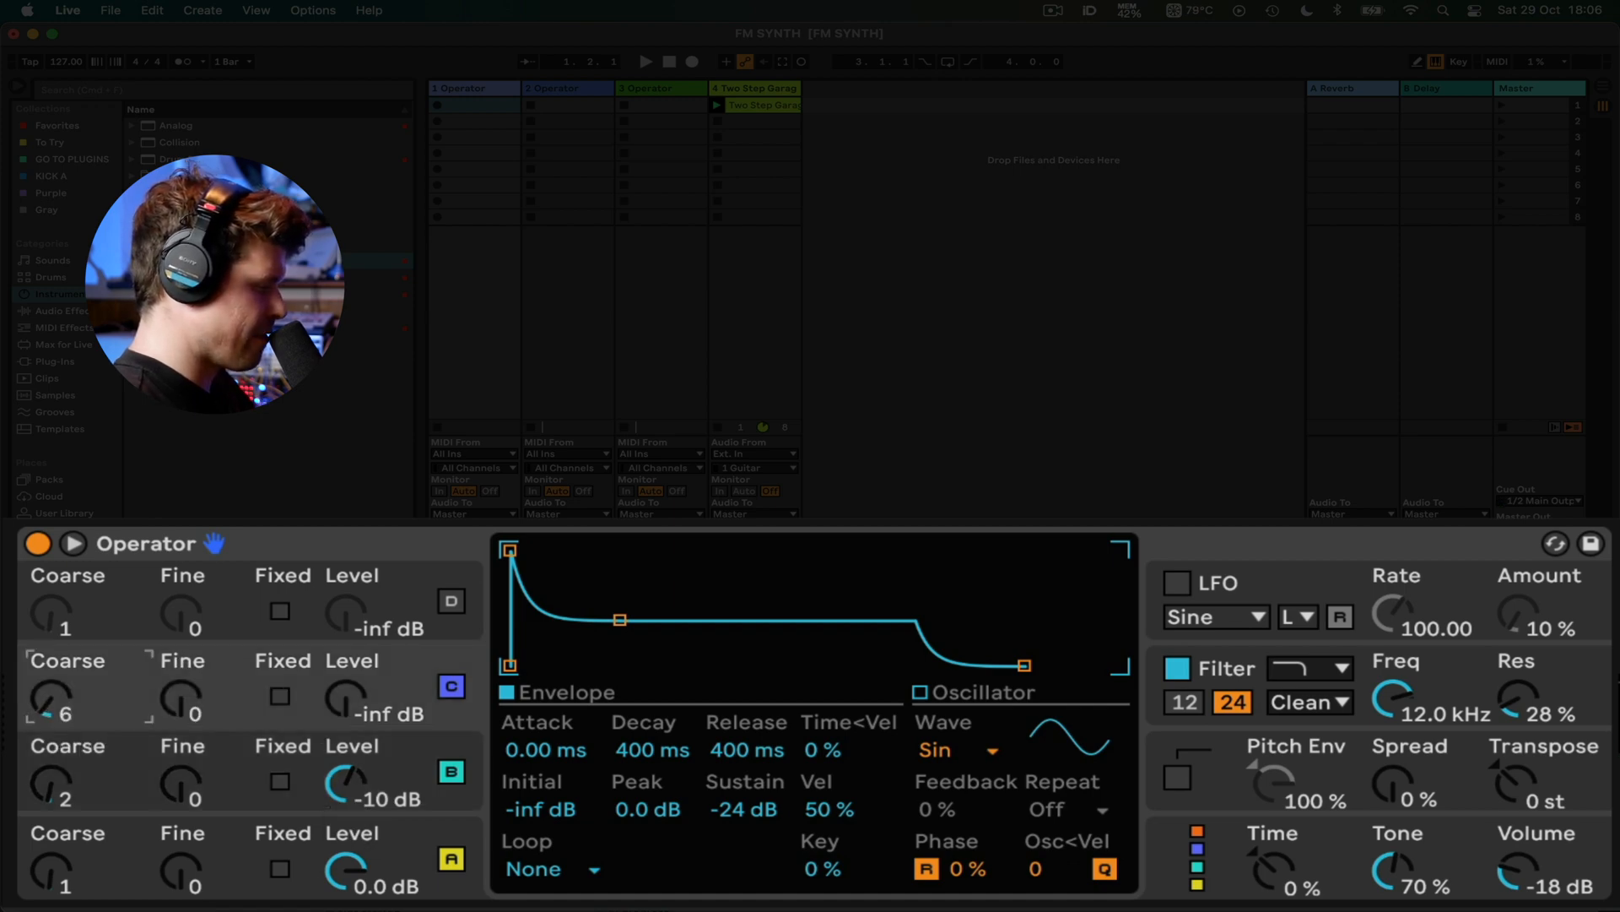
Tune operator C to coarse 5 at about -11 dB with 245 ms decay and -69 dB sustain.
left_click_drag(49, 697, 49, 724)
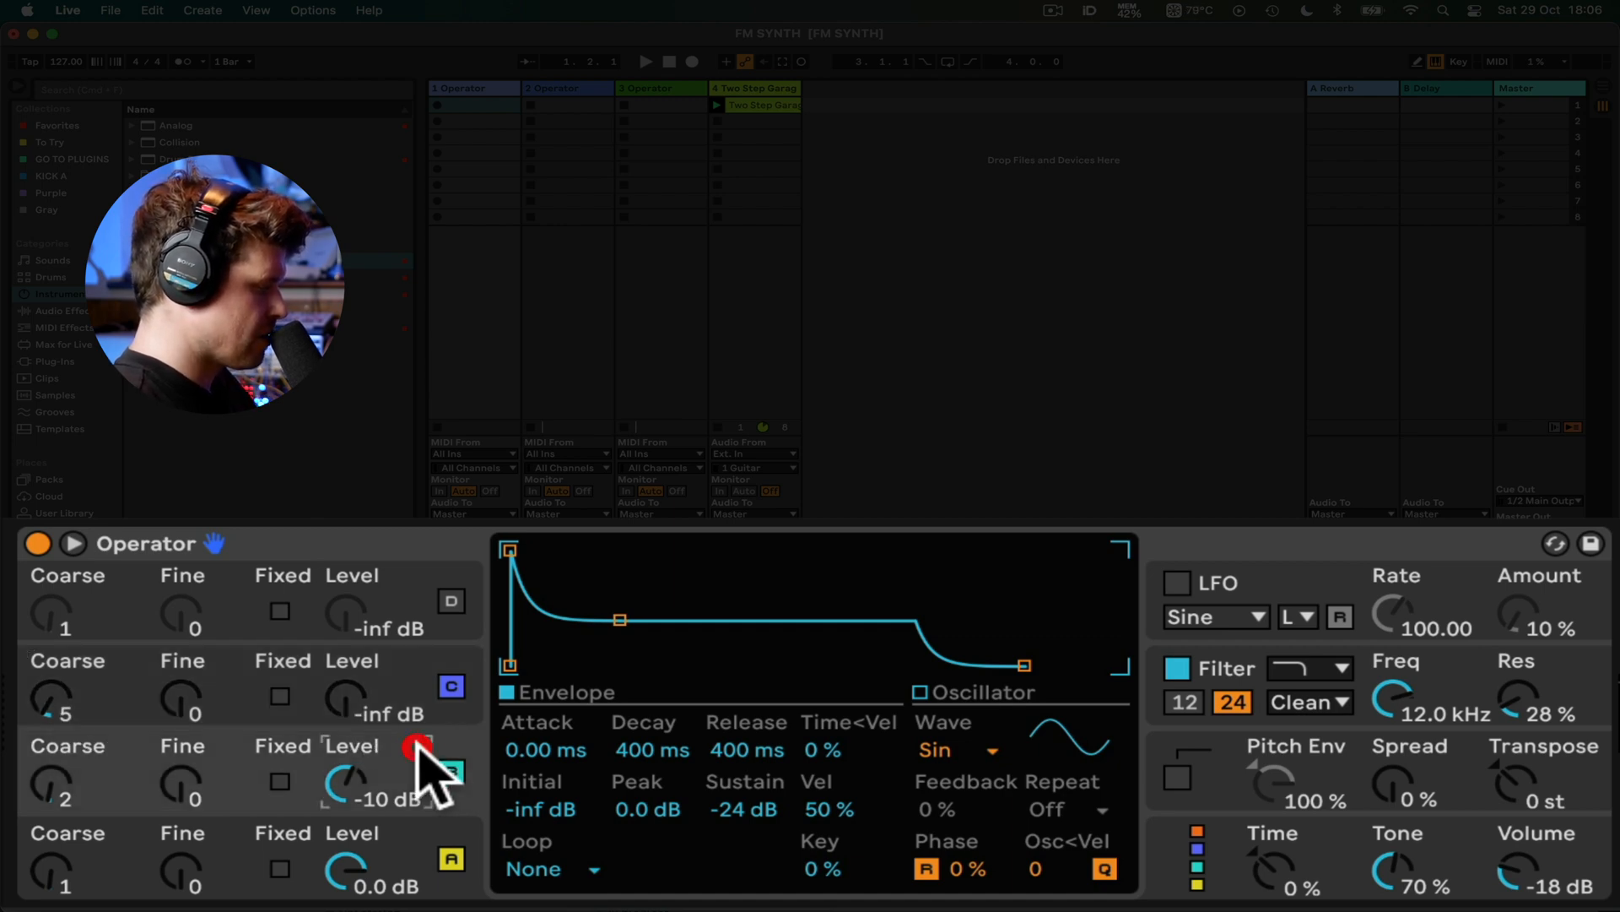
left_click_drag(620, 619, 619, 661)
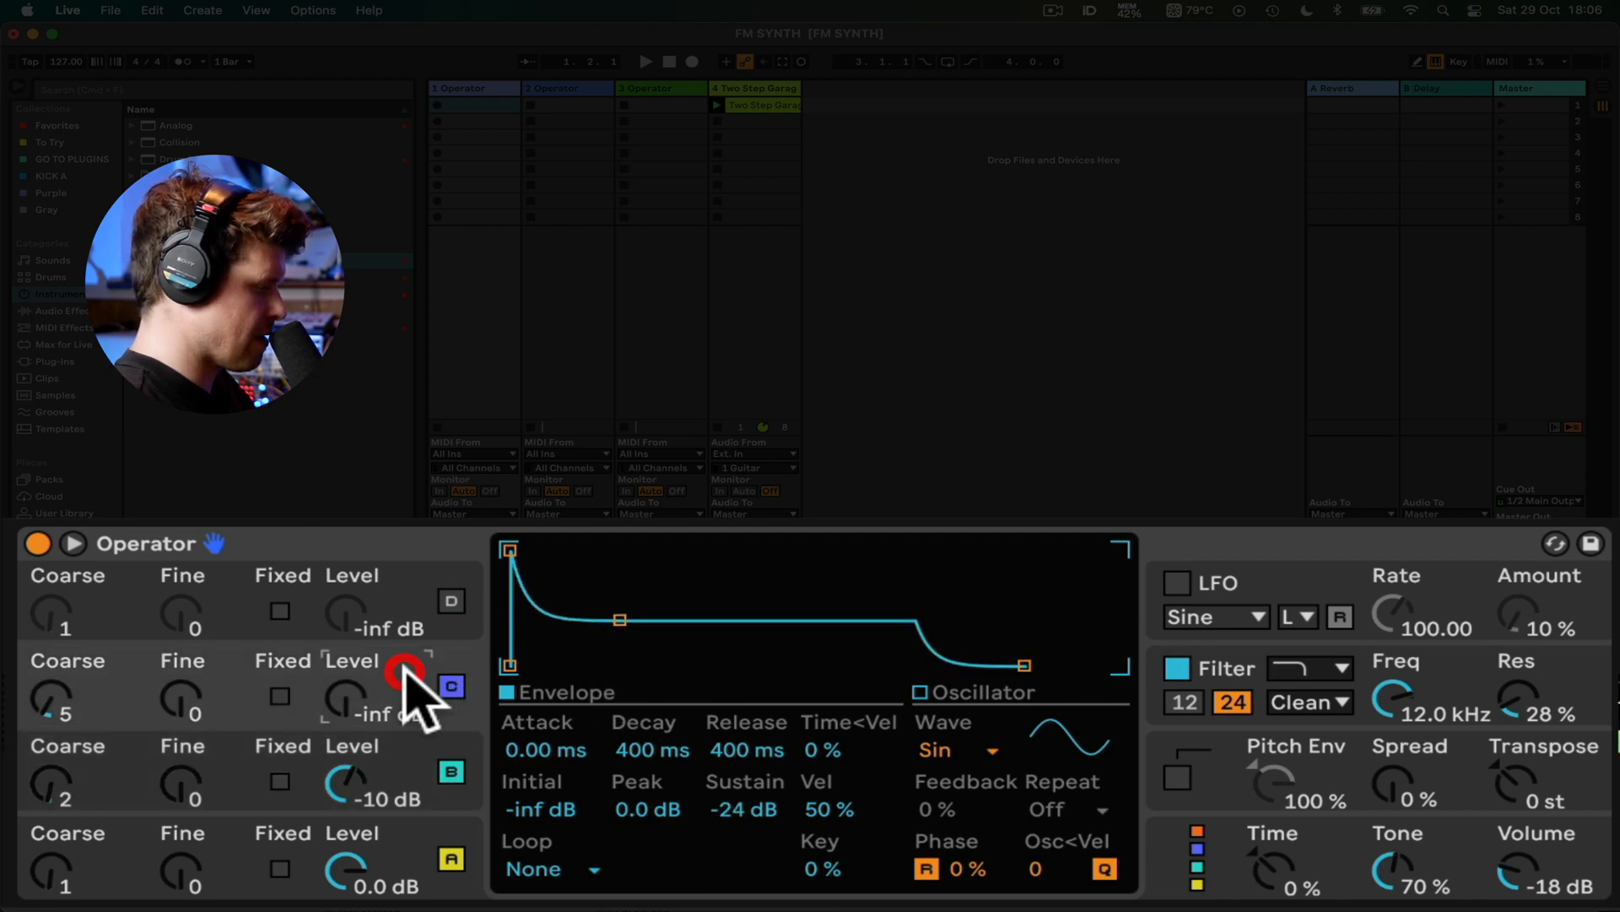
left_click_drag(403, 667, 357, 719)
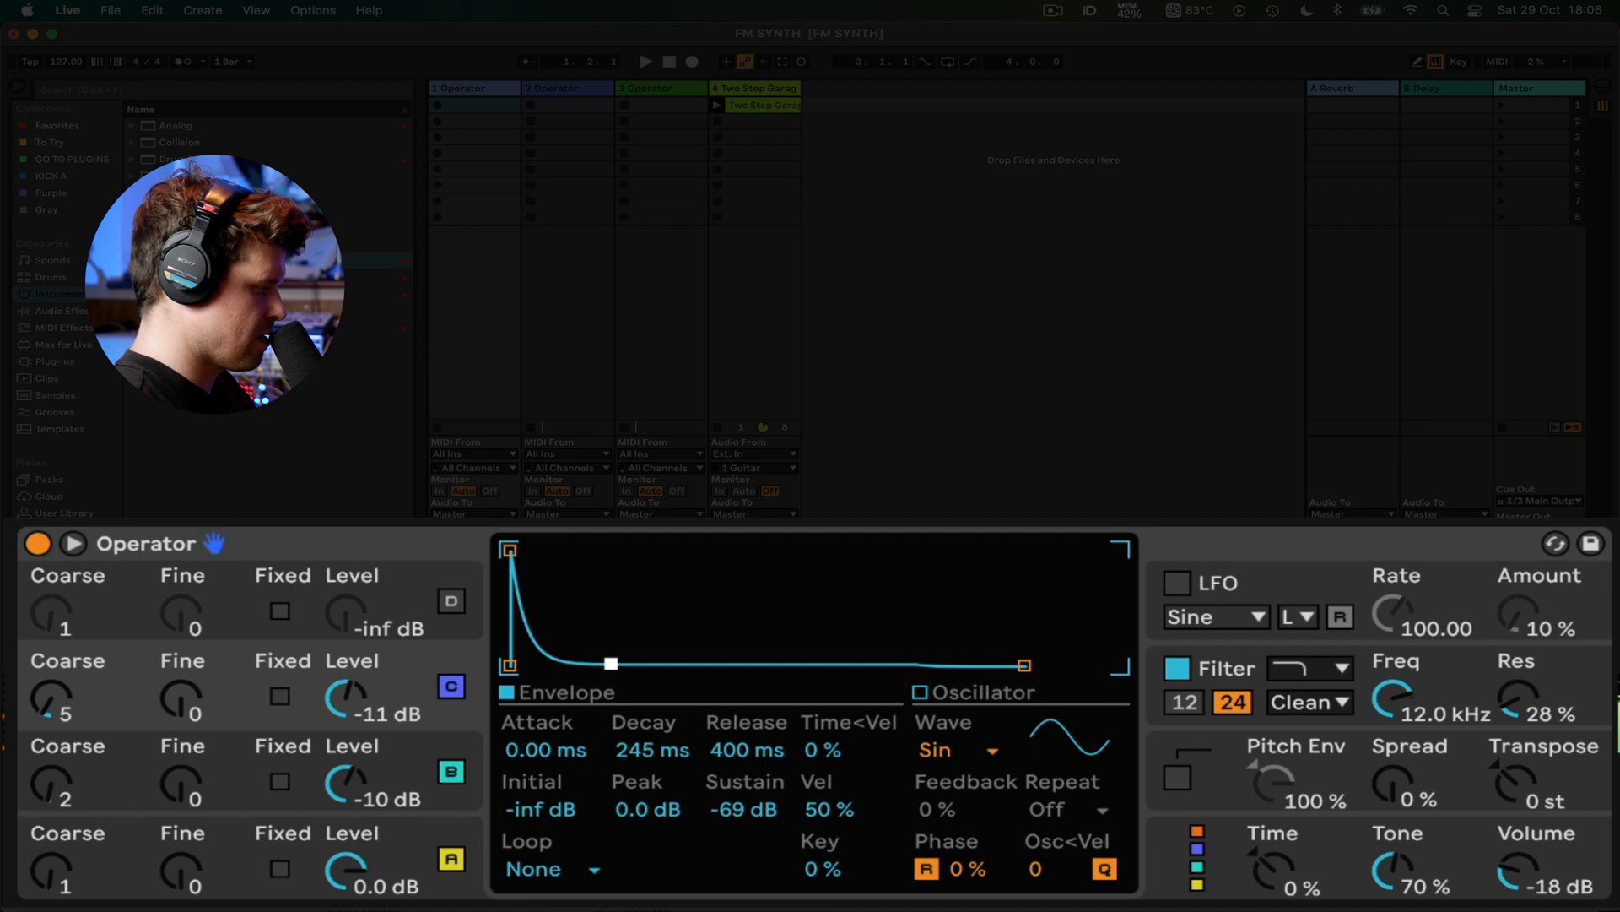
Shorten operator C's decay to 120 ms and drop its level to -26 dB.
left_click_drag(611, 664, 595, 662)
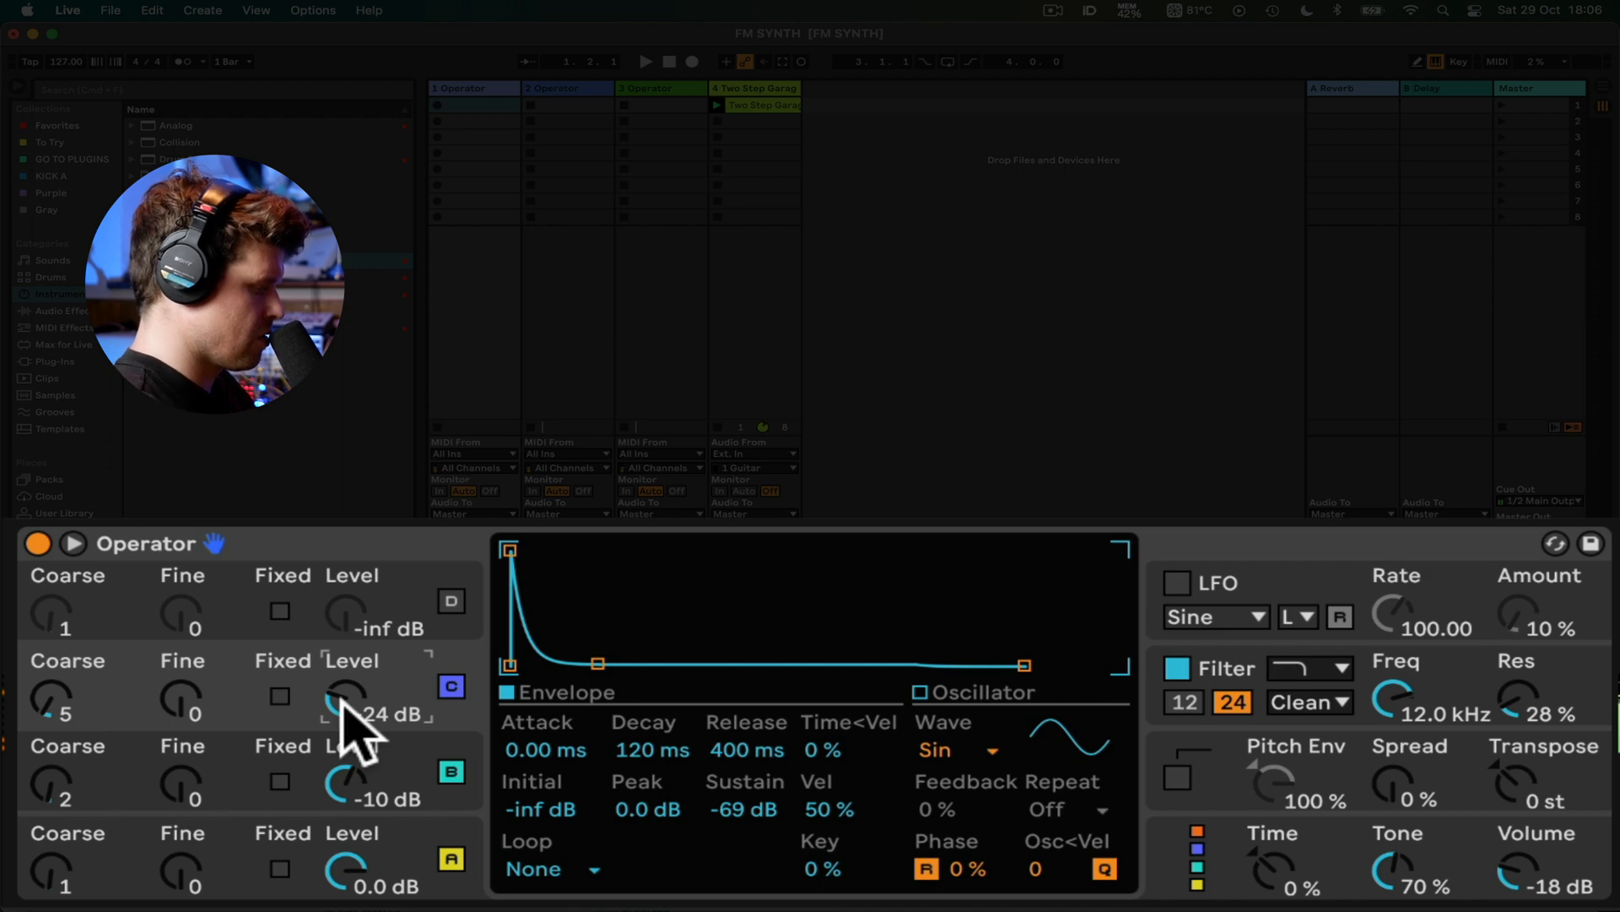
left_click_drag(346, 702, 351, 719)
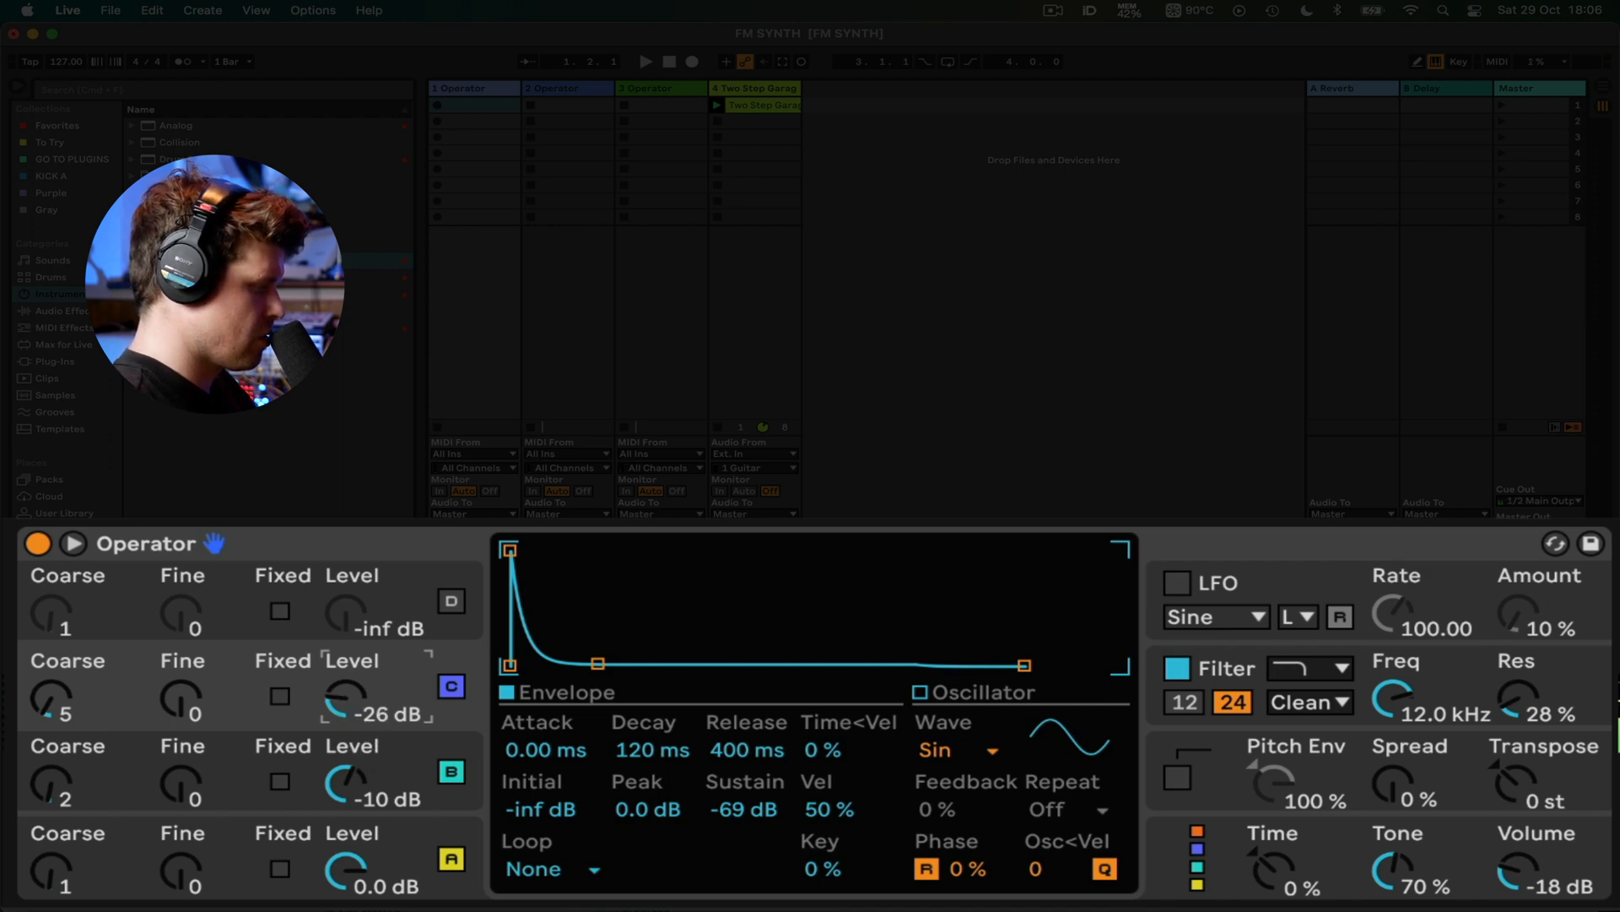